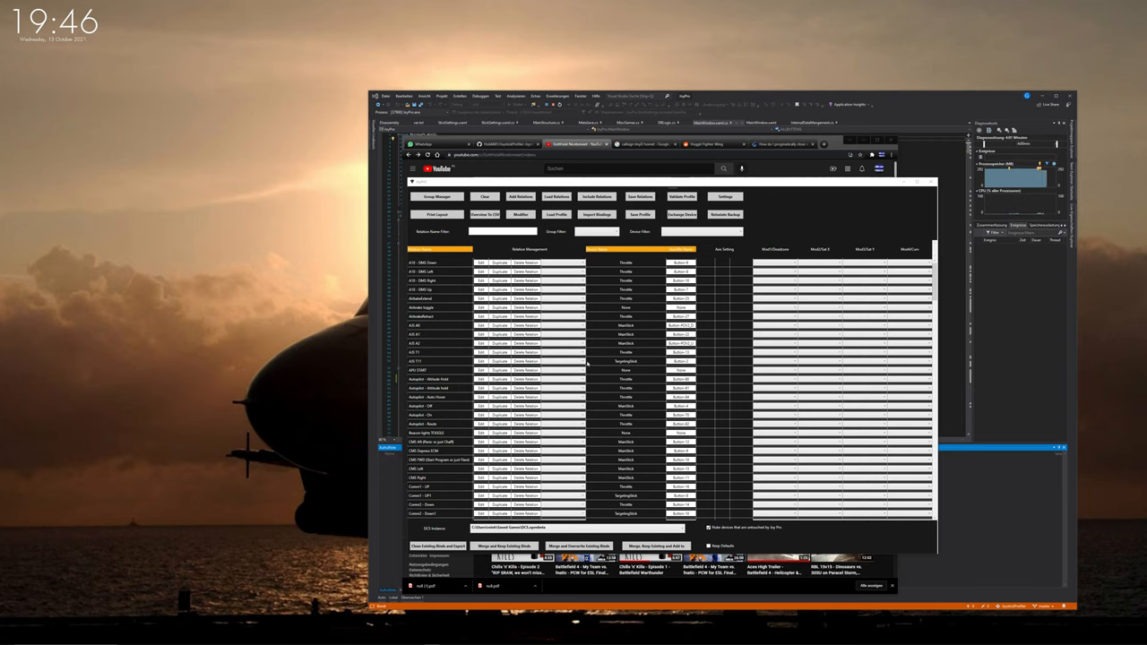
Highlight the conflicting bind rows in the list, then bring up JoyPro's Settings dialog
{"action": "left_click", "coordinate": [439, 326]}
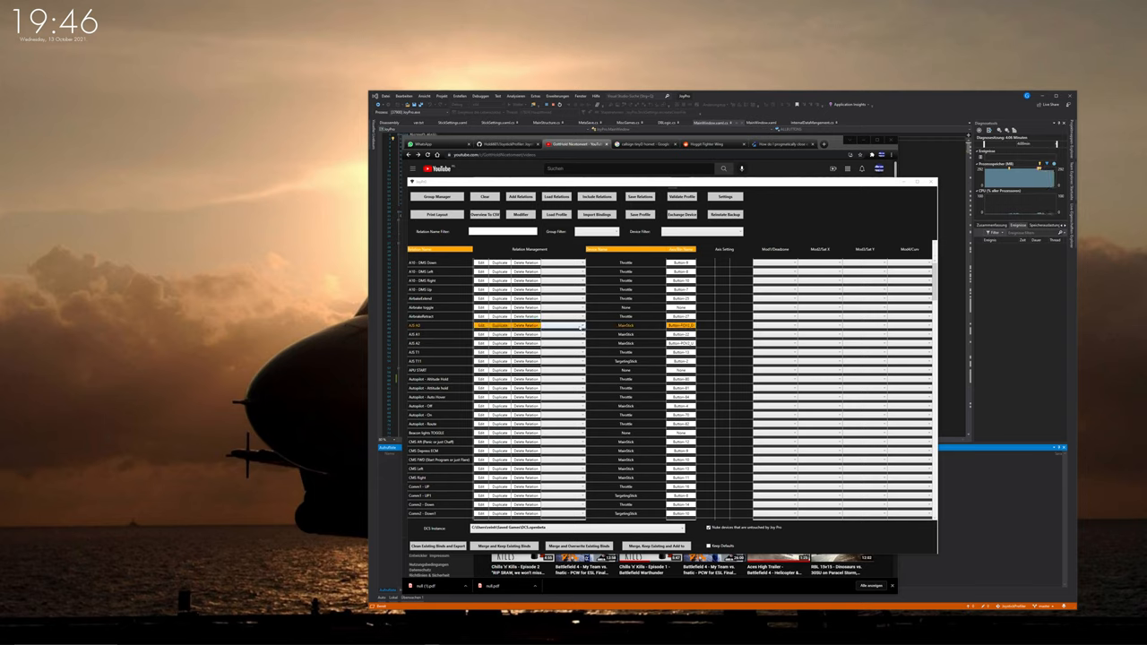
{"action": "left_click", "coordinate": [421, 316]}
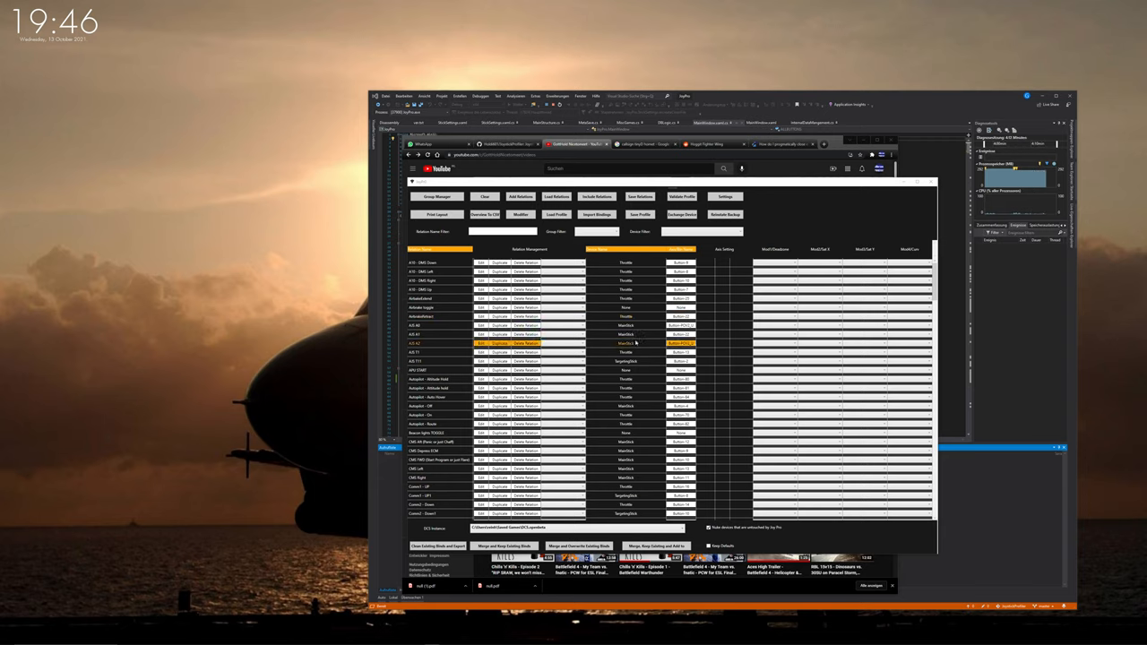
{"action": "left_click", "coordinate": [439, 335]}
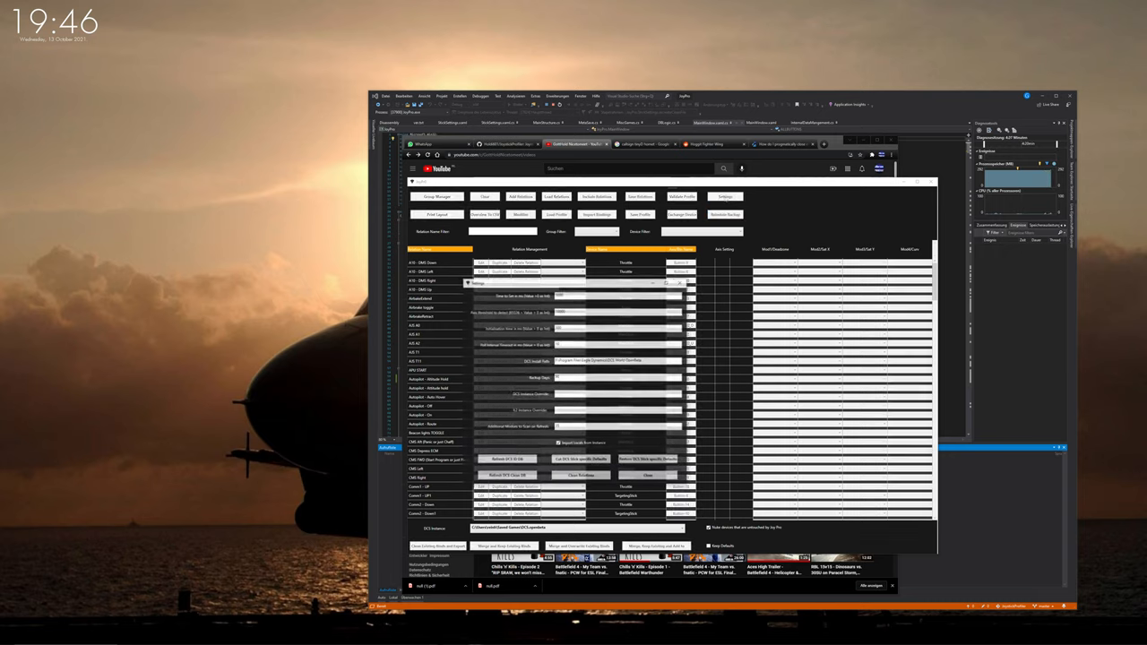
{"action": "left_click", "coordinate": [509, 476]}
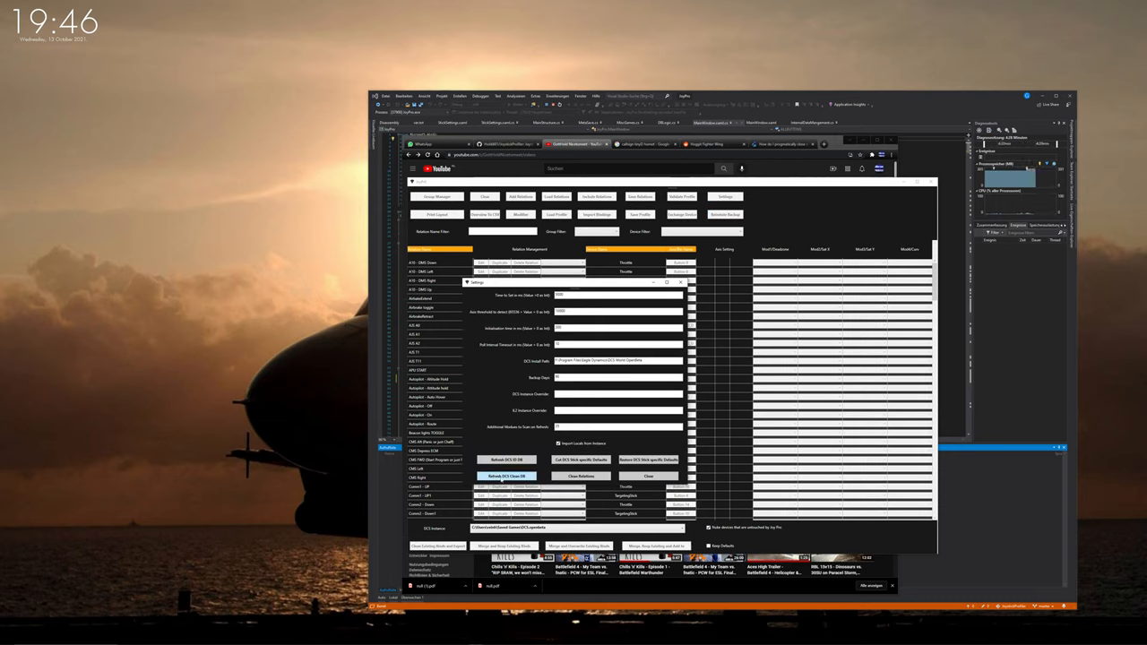